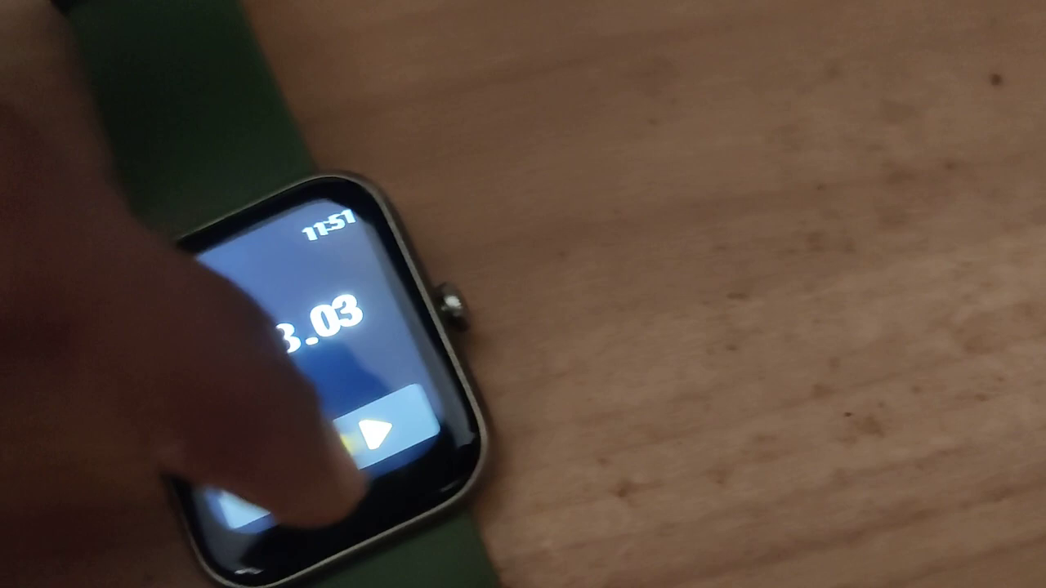
Resume the stopwatch and pause it again at 00:13.78
{"action": "left_click", "coordinate": [384, 434]}
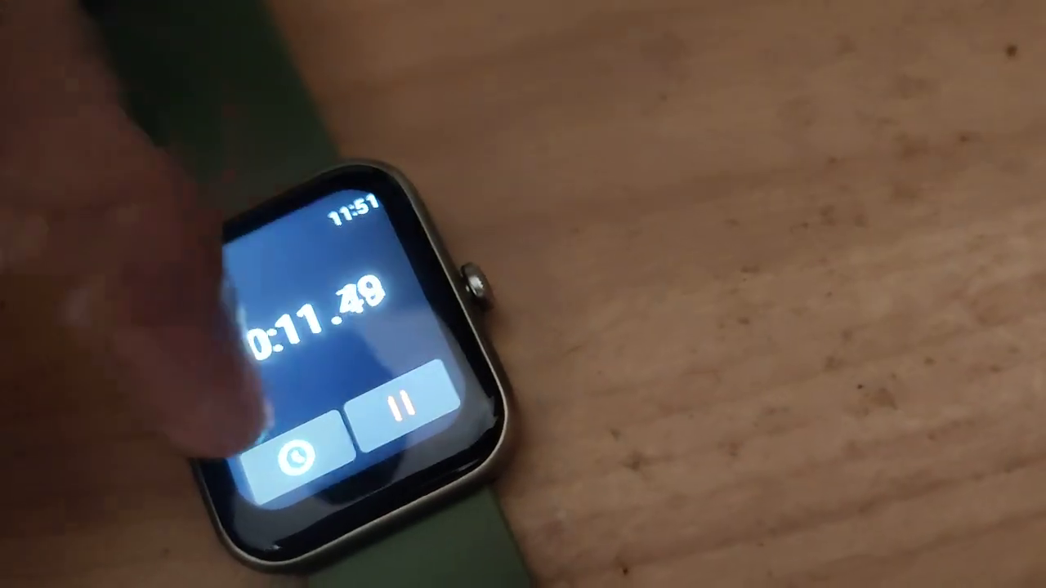
{"action": "left_click", "coordinate": [396, 413]}
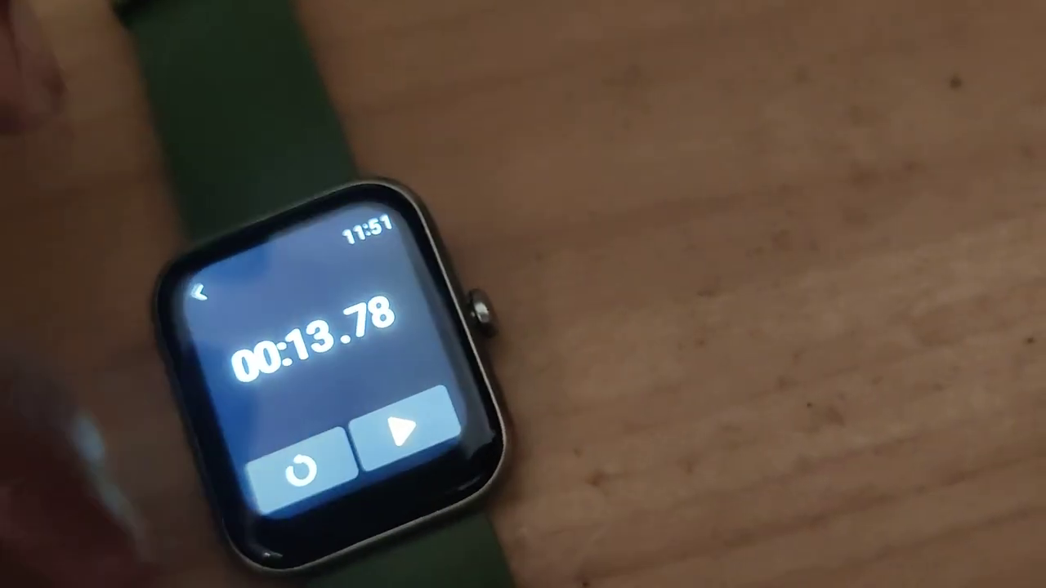